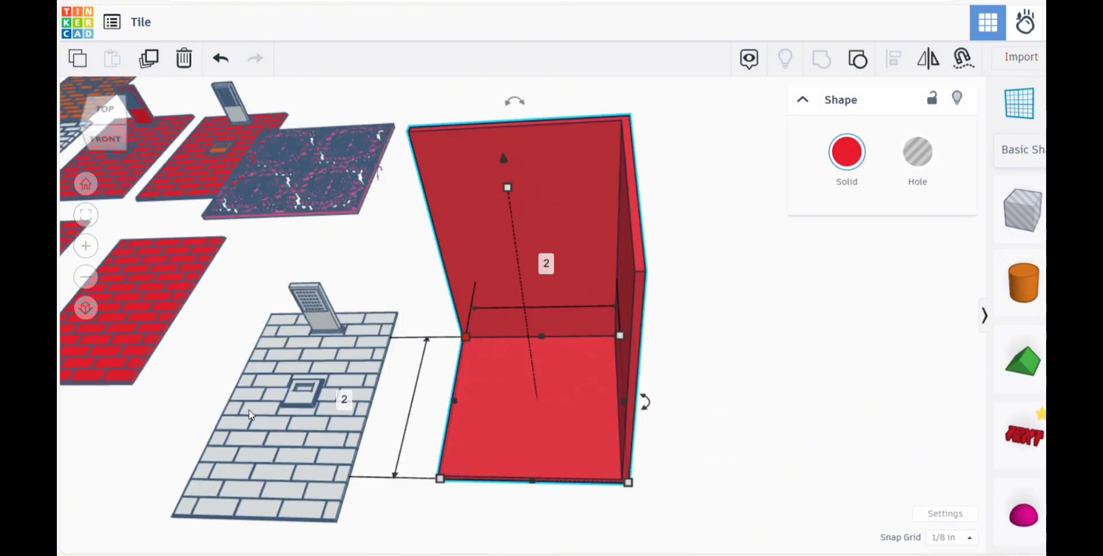
- Drag the red corner-wall box beside the gray brick floor tile
{"action": "left_click_drag", "start_coordinate": [514, 281], "coordinate": [423, 317]}
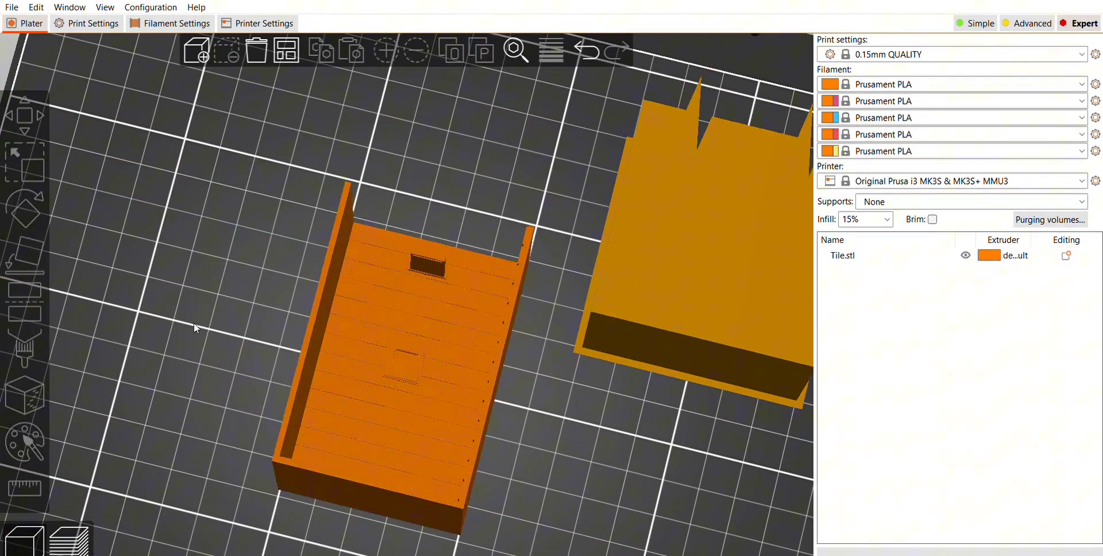
- Select Tile.stl and smart-fill its floor and patterned wall with extruder colours
{"action": "left_click", "coordinate": [394, 351]}
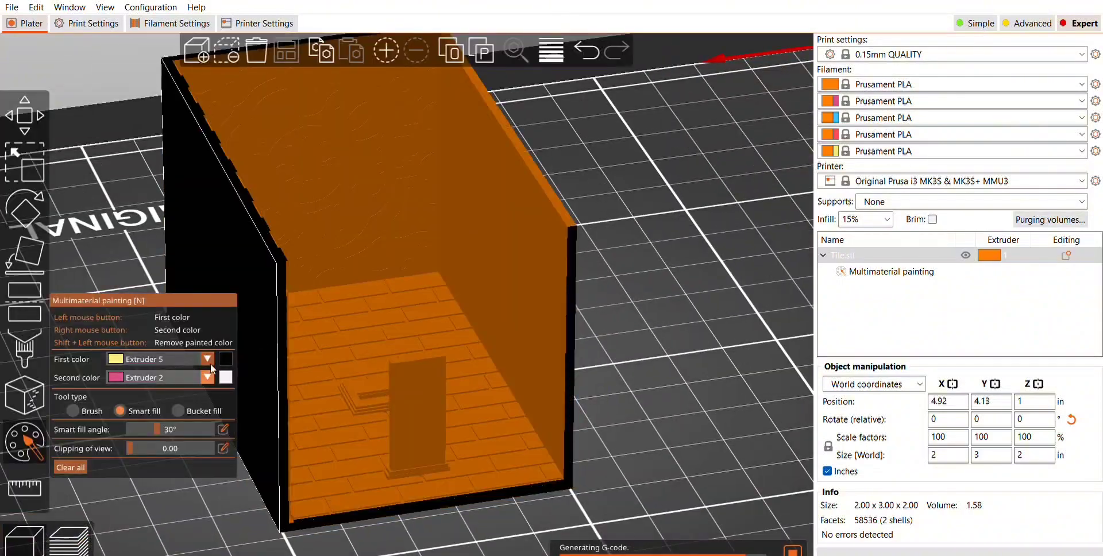
{"action": "left_click", "coordinate": [73, 411]}
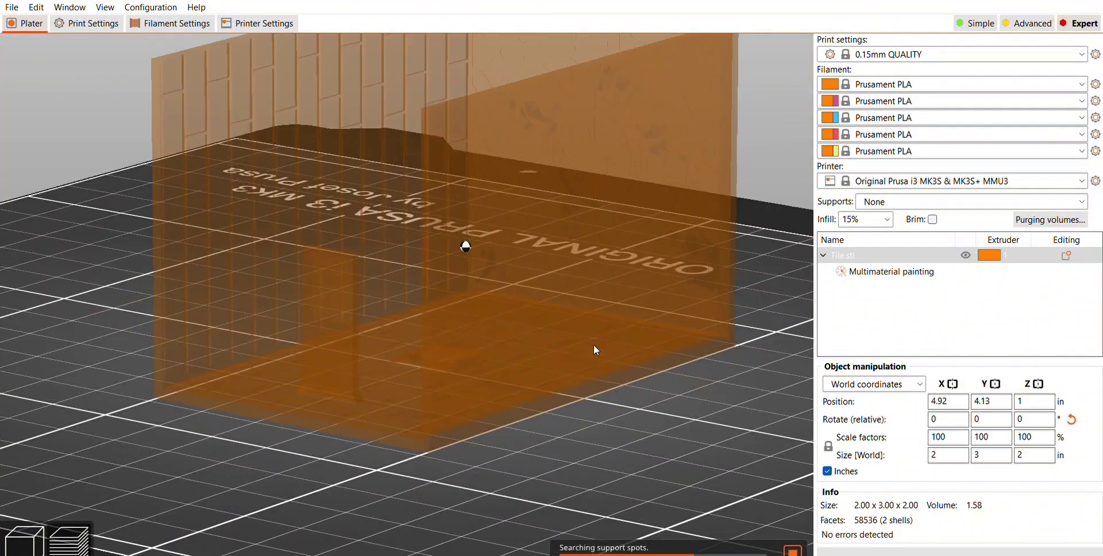
{"action": "left_click", "coordinate": [890, 271]}
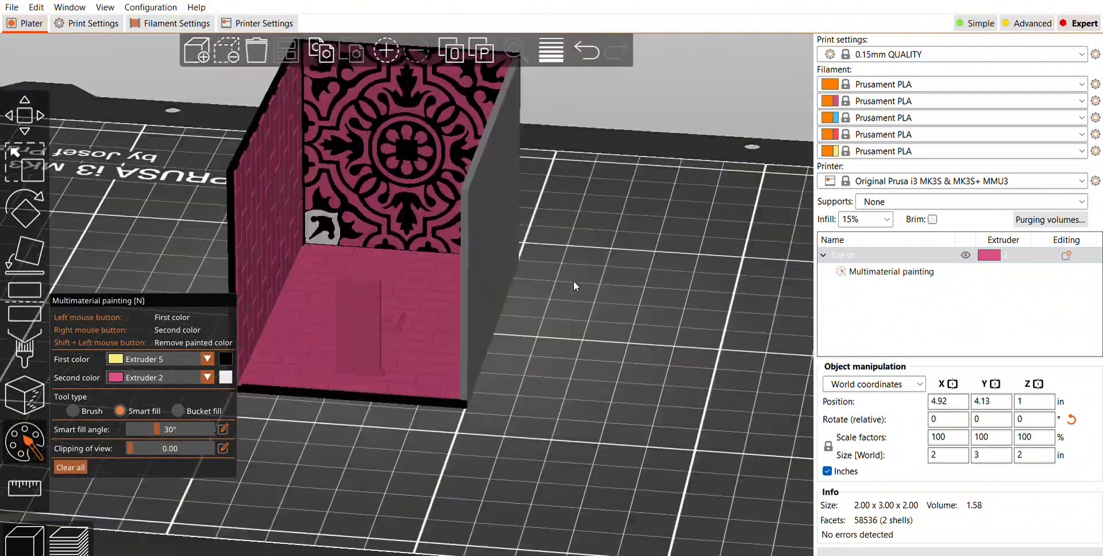
- Slice the painted tile, inspect the preview, then return to painting
{"action": "left_click", "coordinate": [72, 410]}
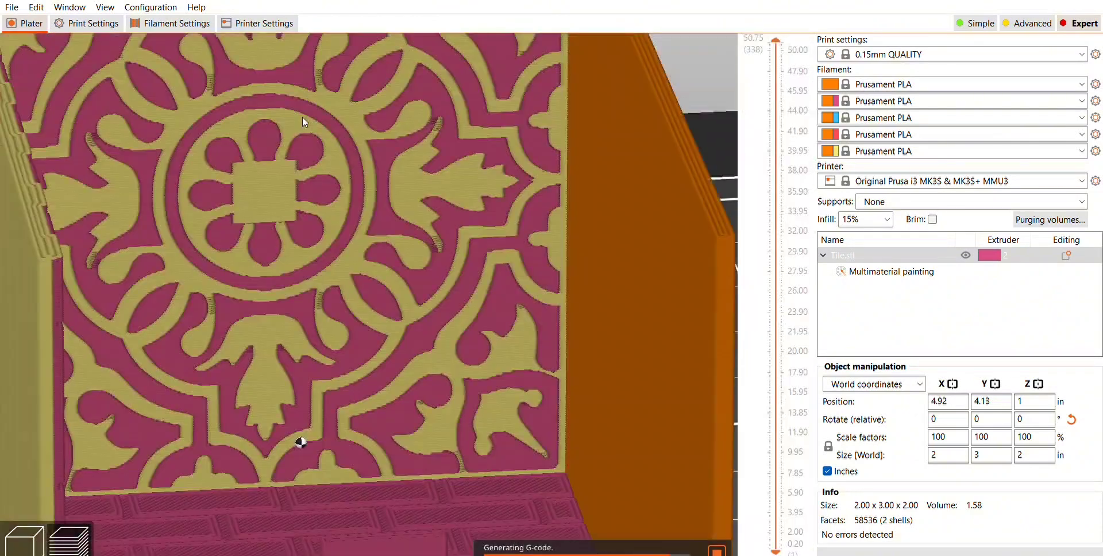
{"action": "left_click", "coordinate": [890, 272]}
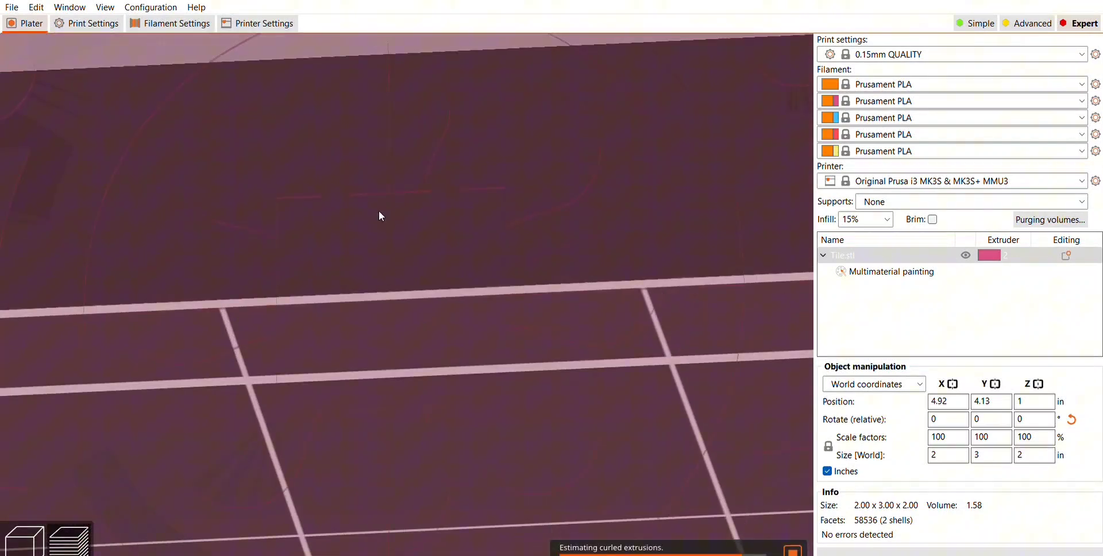
{"action": "left_click", "coordinate": [891, 271]}
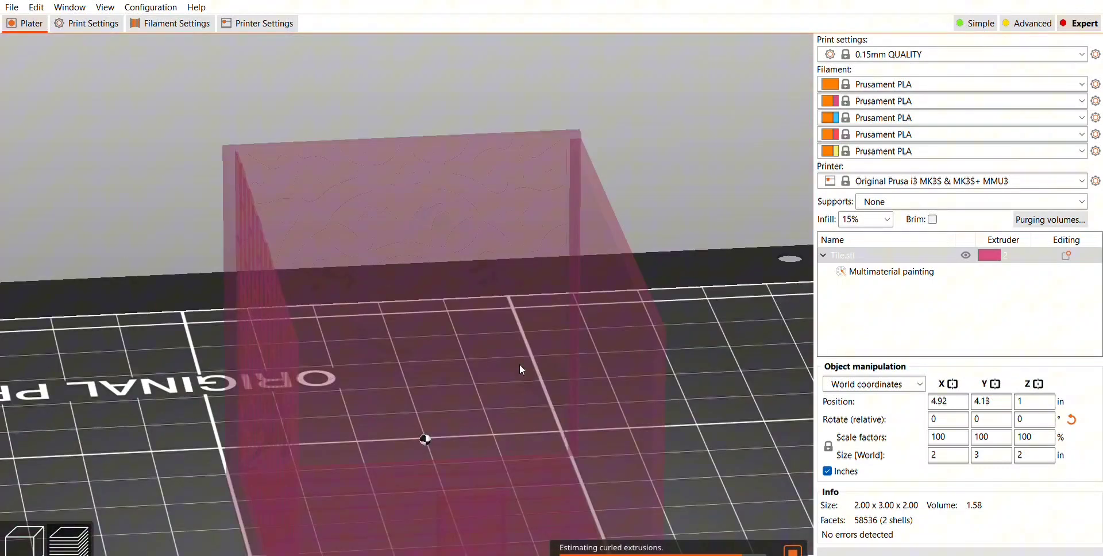
{"action": "left_click", "coordinate": [890, 272]}
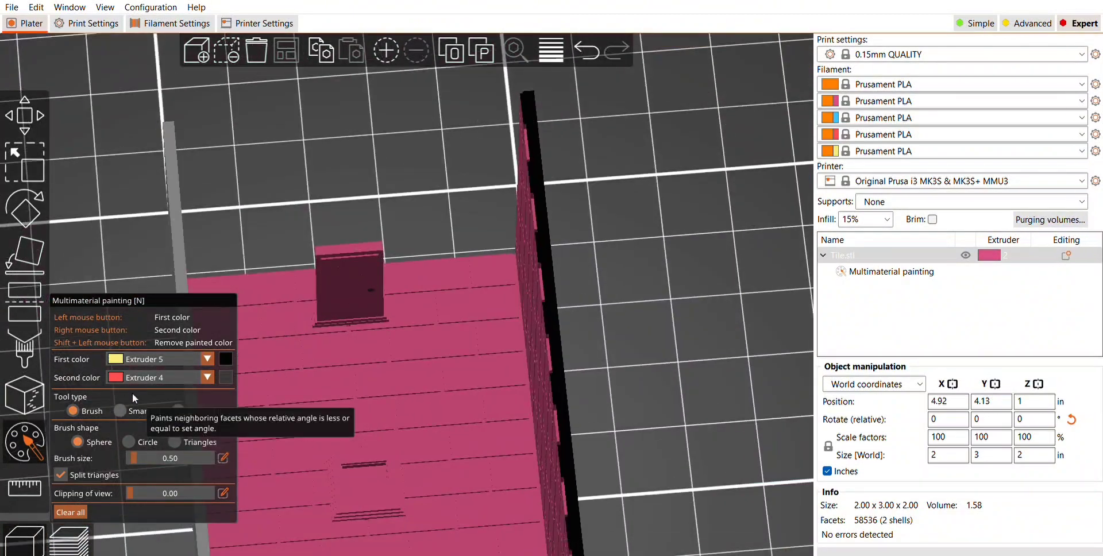
- Smart-fill the door and floor vent black, undo a wrong fill, and orbit to check
{"action": "left_click", "coordinate": [120, 411]}
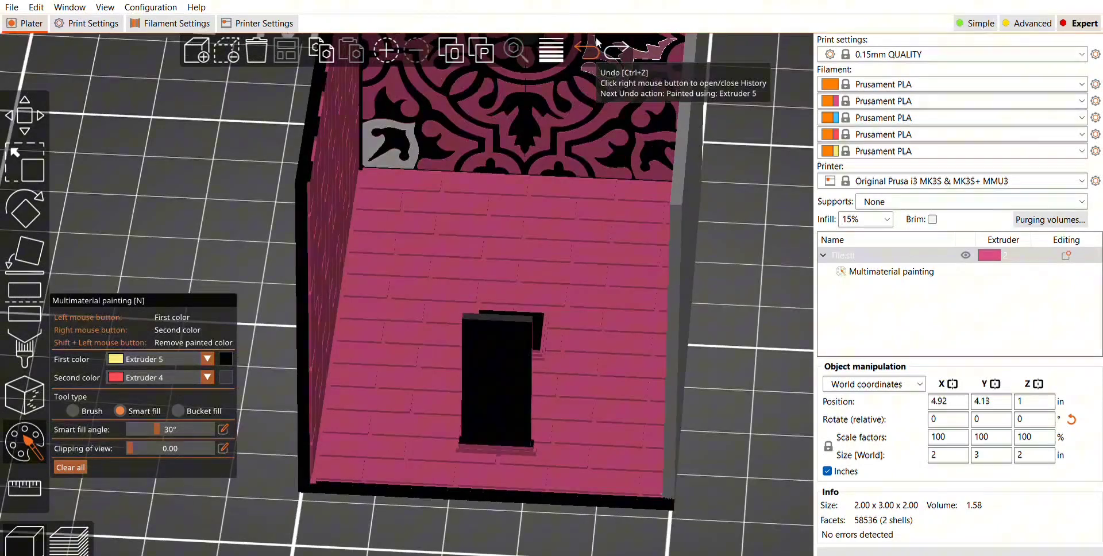
{"action": "left_click", "coordinate": [586, 49]}
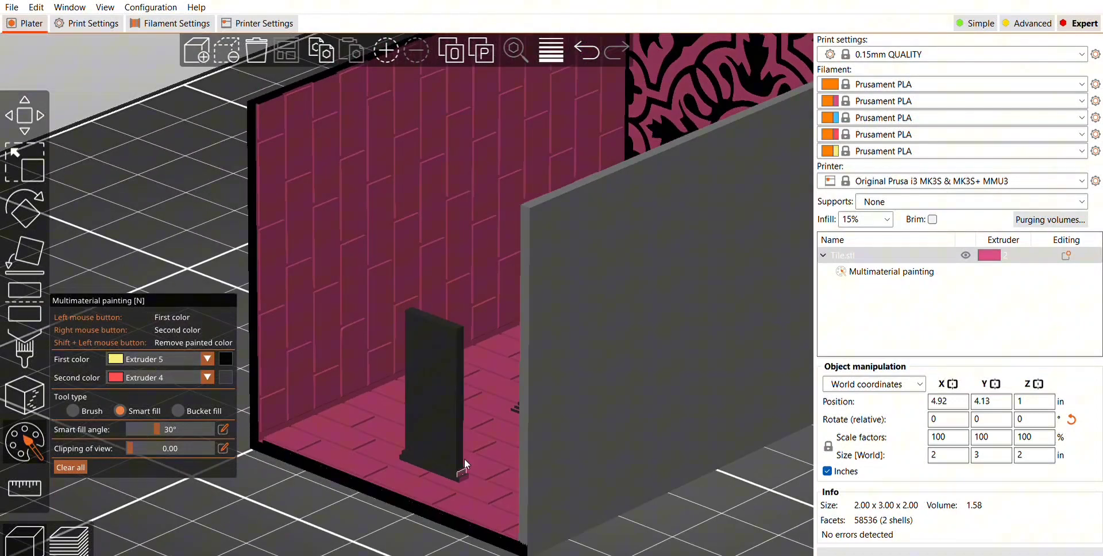
{"action": "left_click_drag", "start_coordinate": [464, 464], "coordinate": [454, 362]}
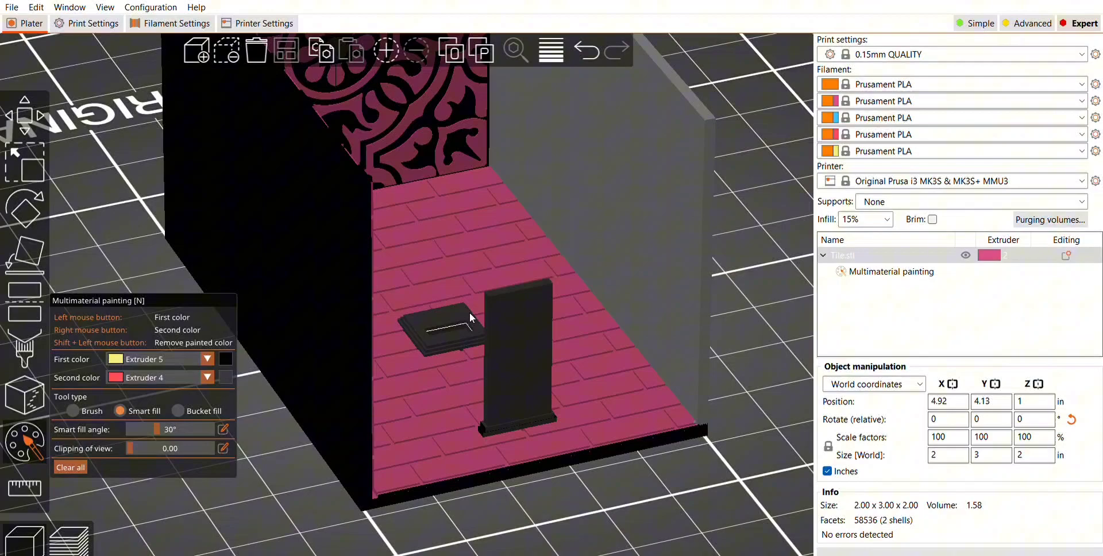
{"action": "left_click_drag", "start_coordinate": [472, 316], "coordinate": [338, 278]}
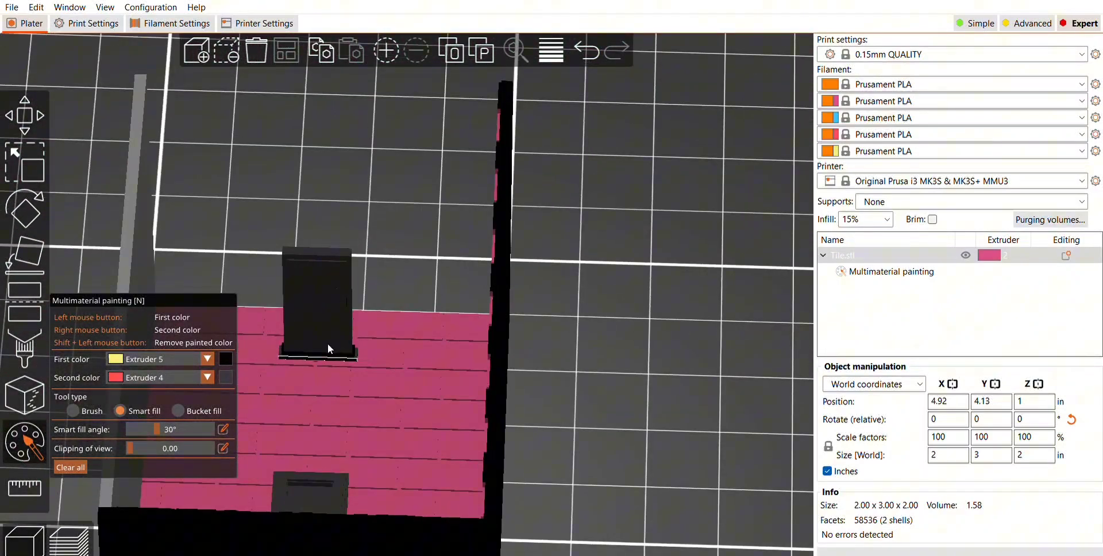
{"action": "left_click", "coordinate": [72, 411]}
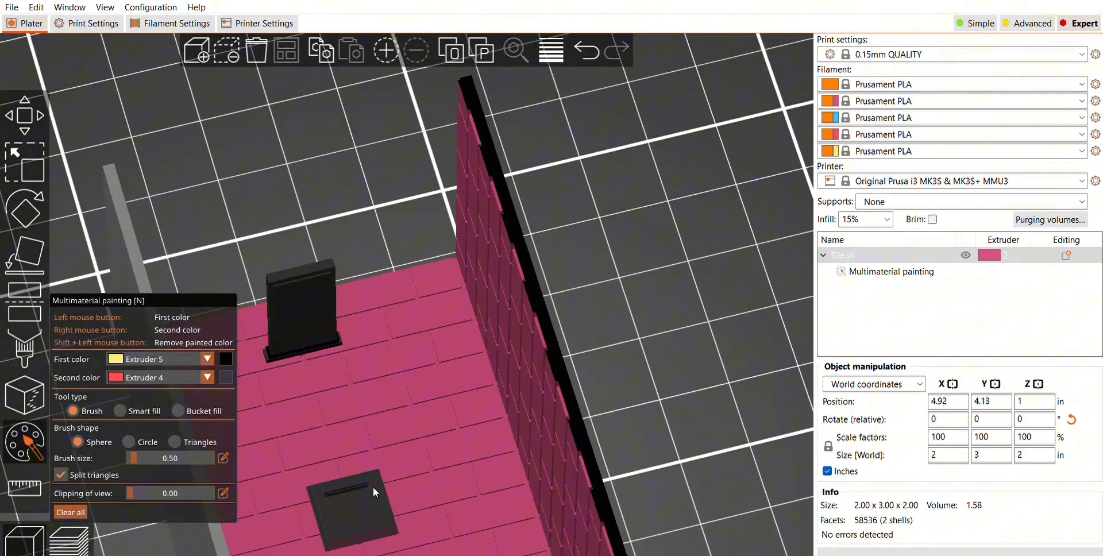
{"action": "left_click", "coordinate": [120, 411]}
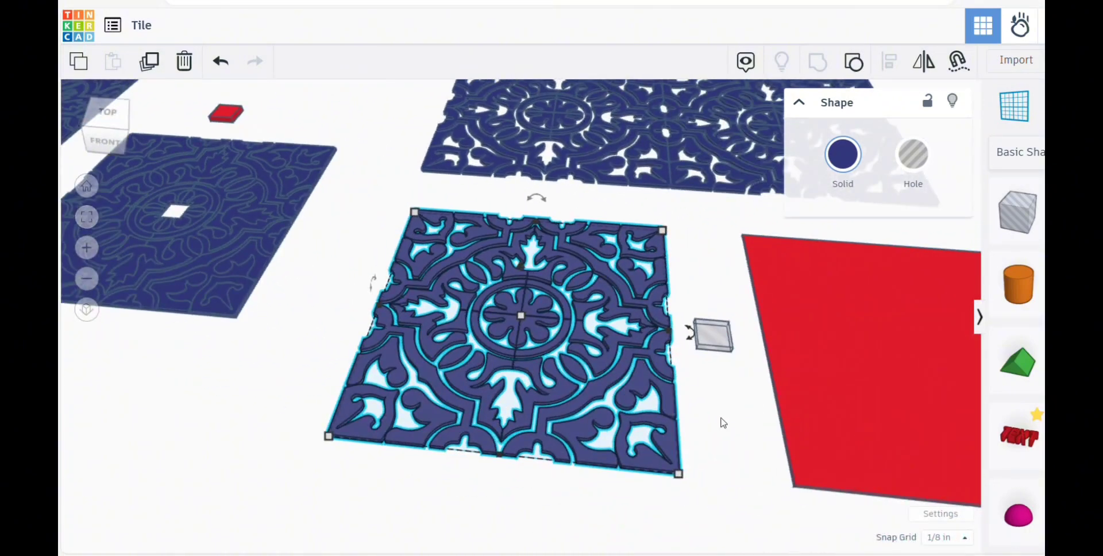
- Export the selected blue patterned tile as STL, then select the small box
{"action": "left_click", "coordinate": [722, 422]}
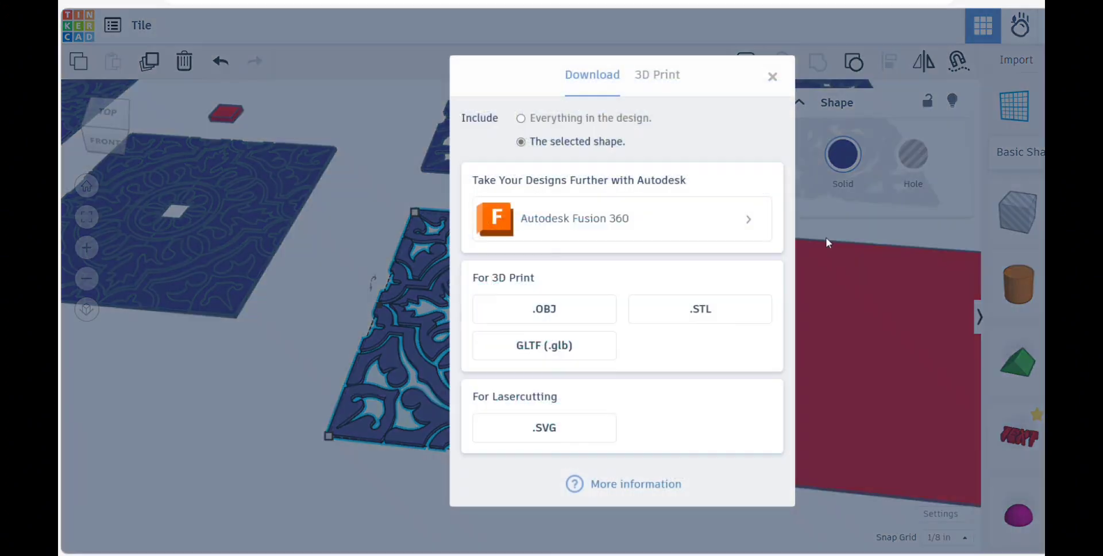
{"action": "left_click", "coordinate": [699, 308]}
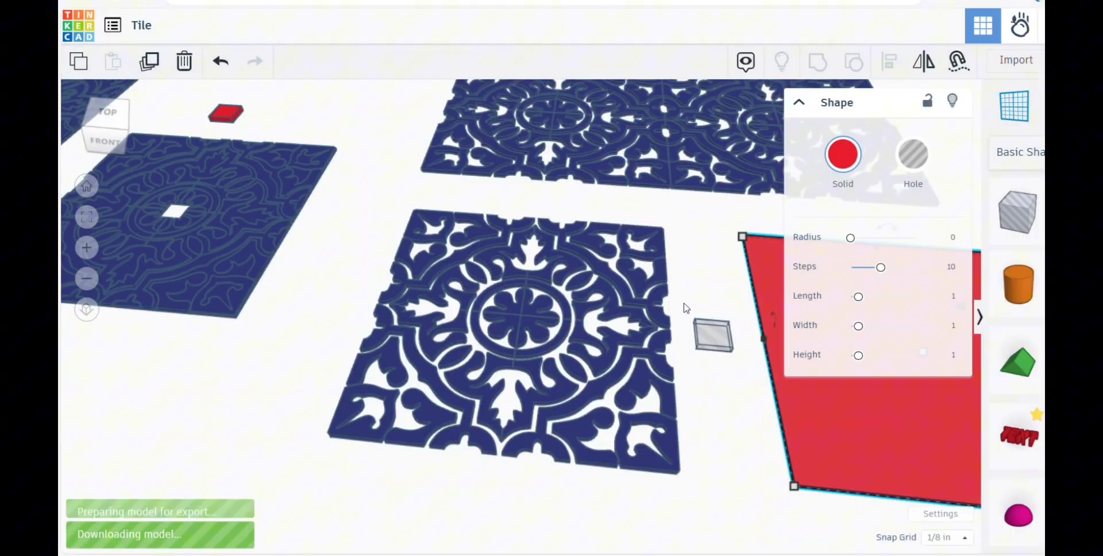
{"action": "left_click", "coordinate": [713, 334]}
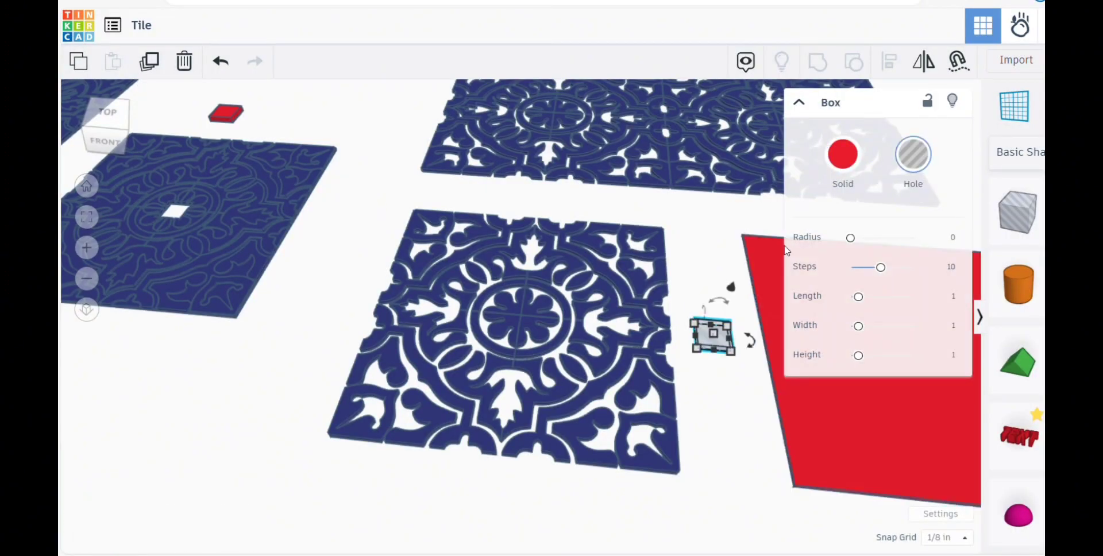
{"action": "left_click", "coordinate": [842, 153]}
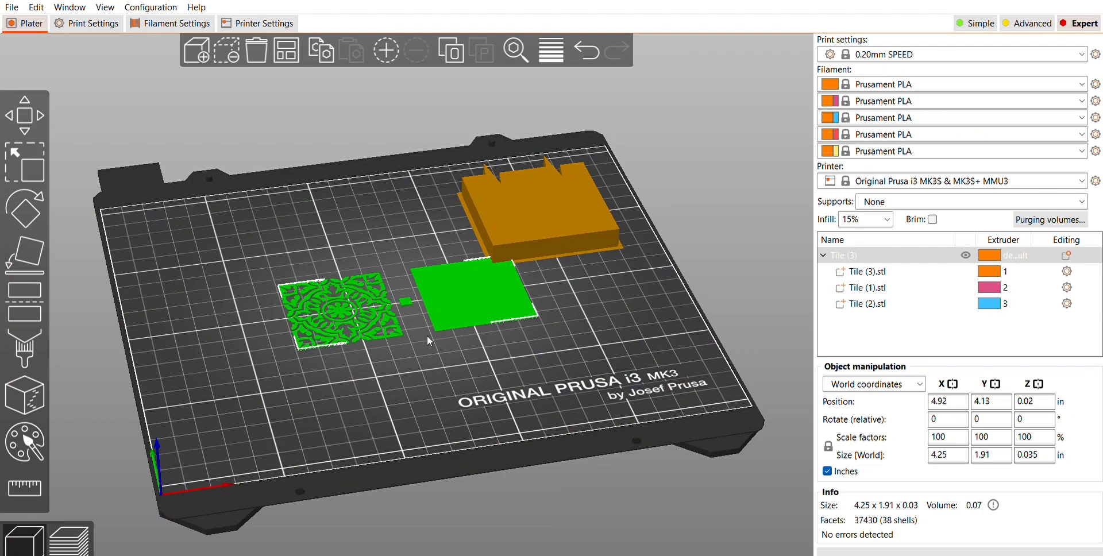
- Split Tile (3) into three objects and stack them at the bed centre
{"action": "left_click", "coordinate": [310, 204]}
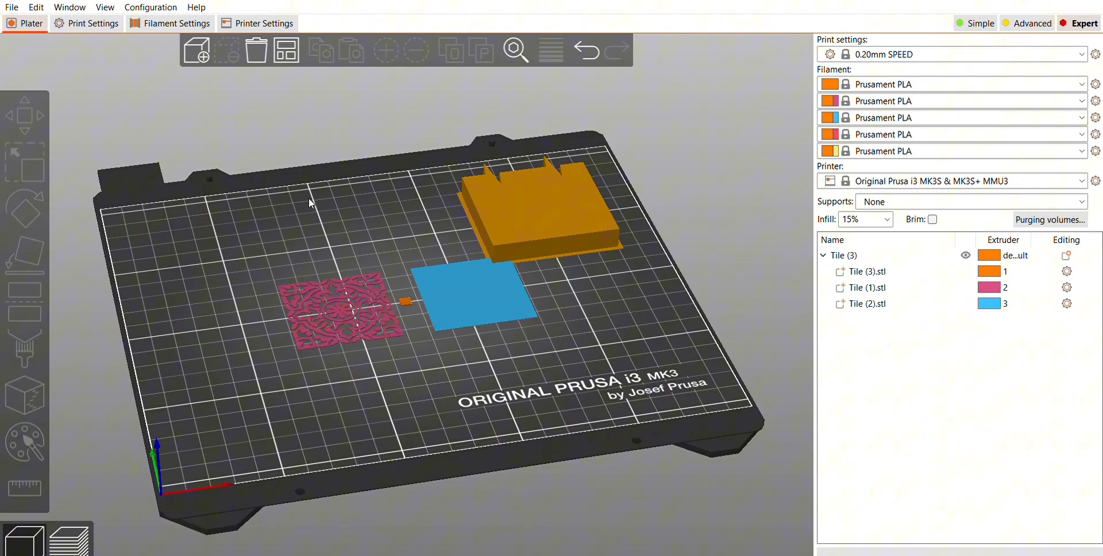
{"action": "left_click_drag", "start_coordinate": [422, 282], "coordinate": [345, 272]}
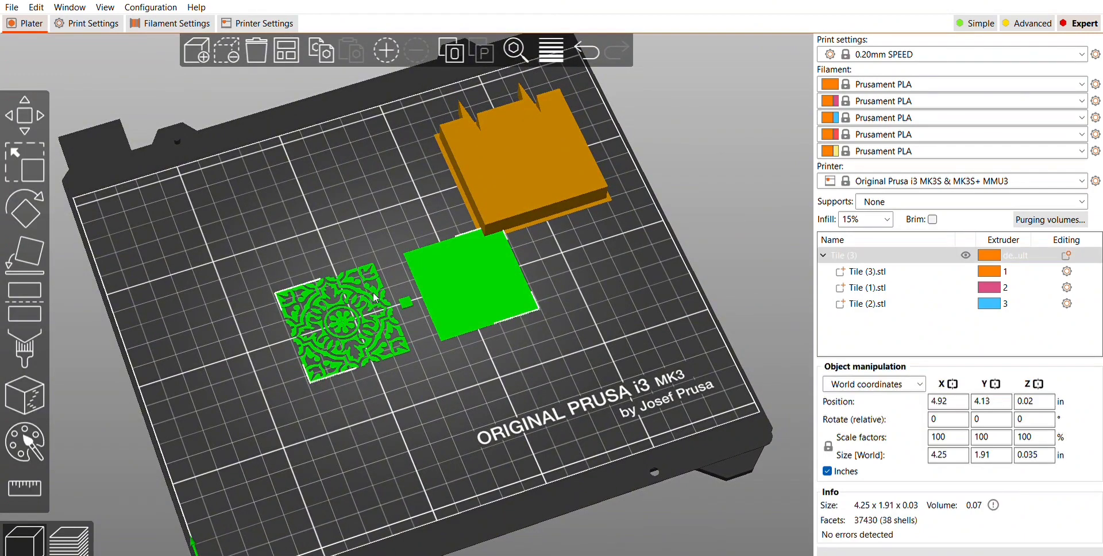
{"action": "left_click", "coordinate": [473, 276]}
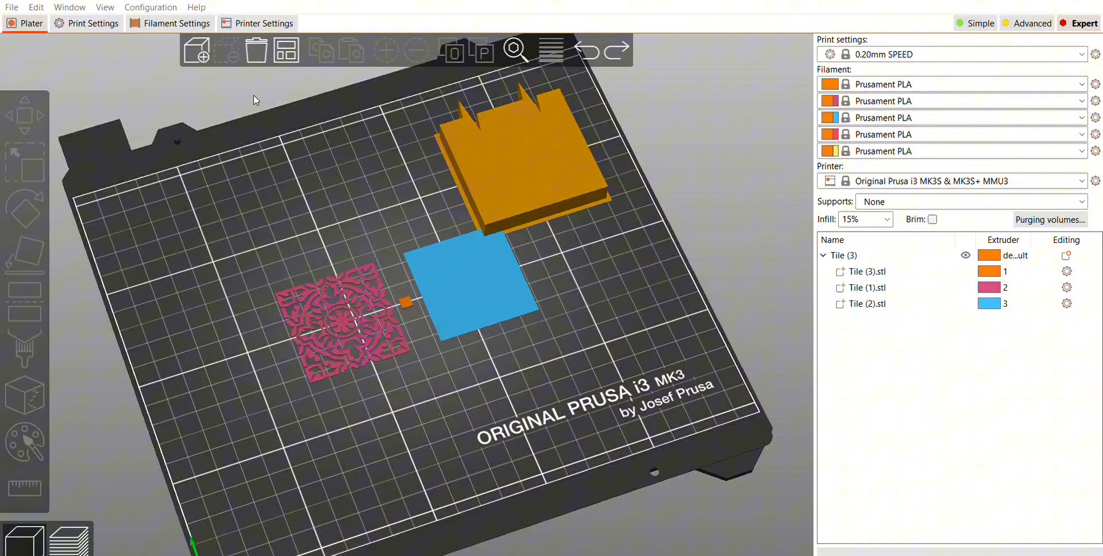
{"action": "mouse_move", "coordinate": [206, 127]}
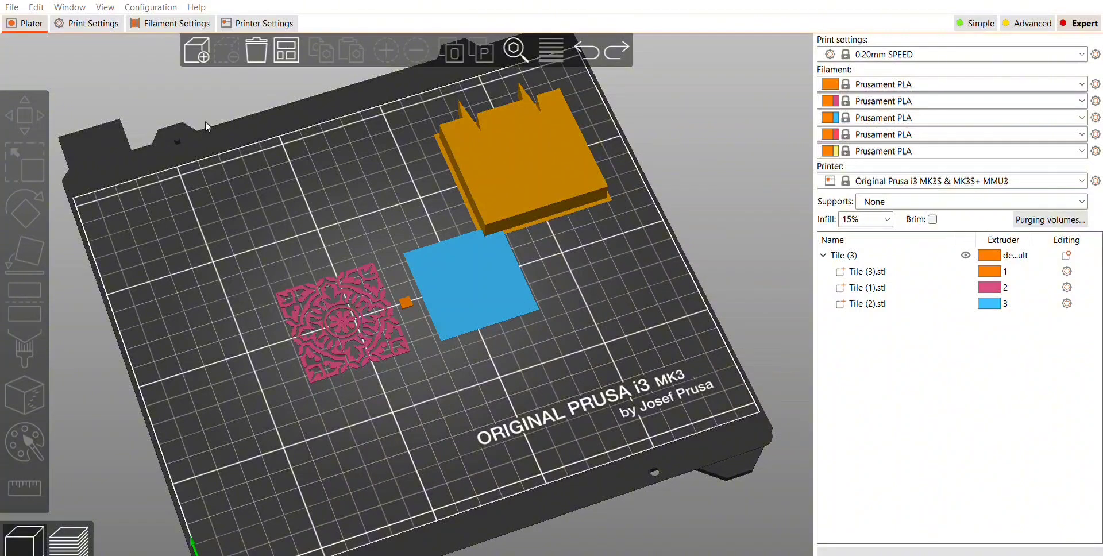
{"action": "mouse_move", "coordinate": [189, 176]}
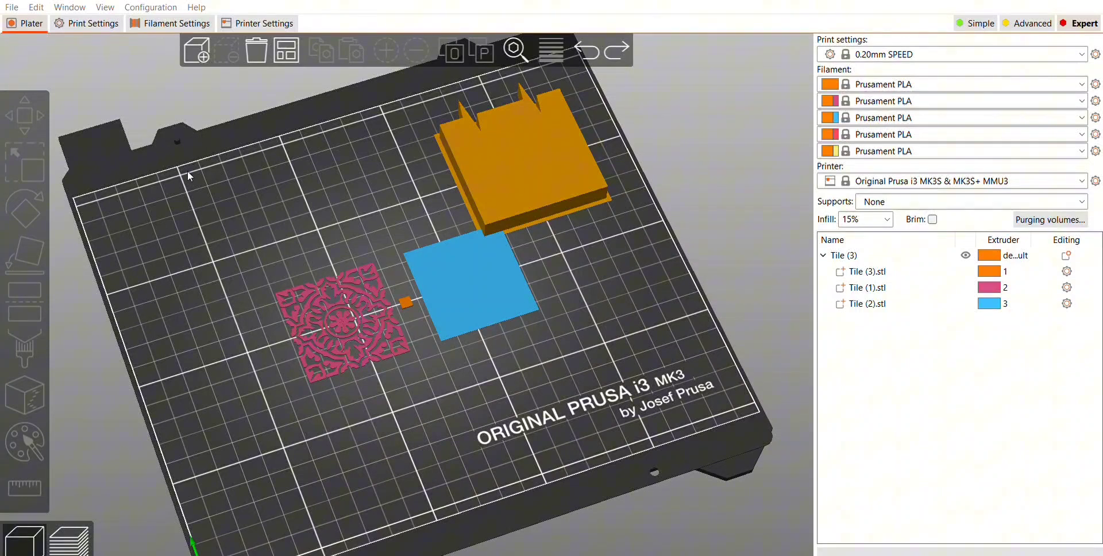
{"action": "mouse_move", "coordinate": [352, 364]}
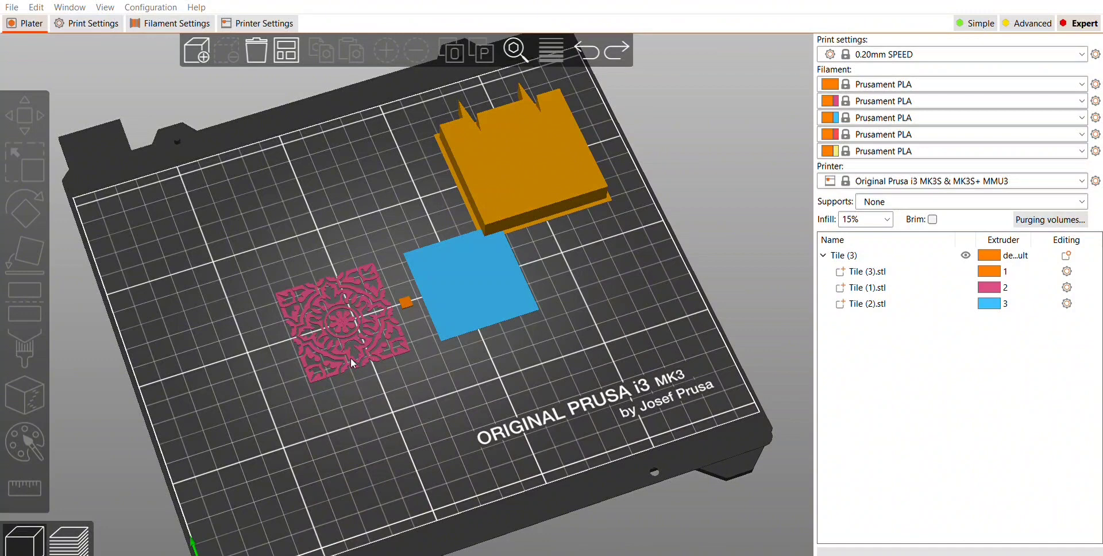
{"action": "mouse_move", "coordinate": [343, 368]}
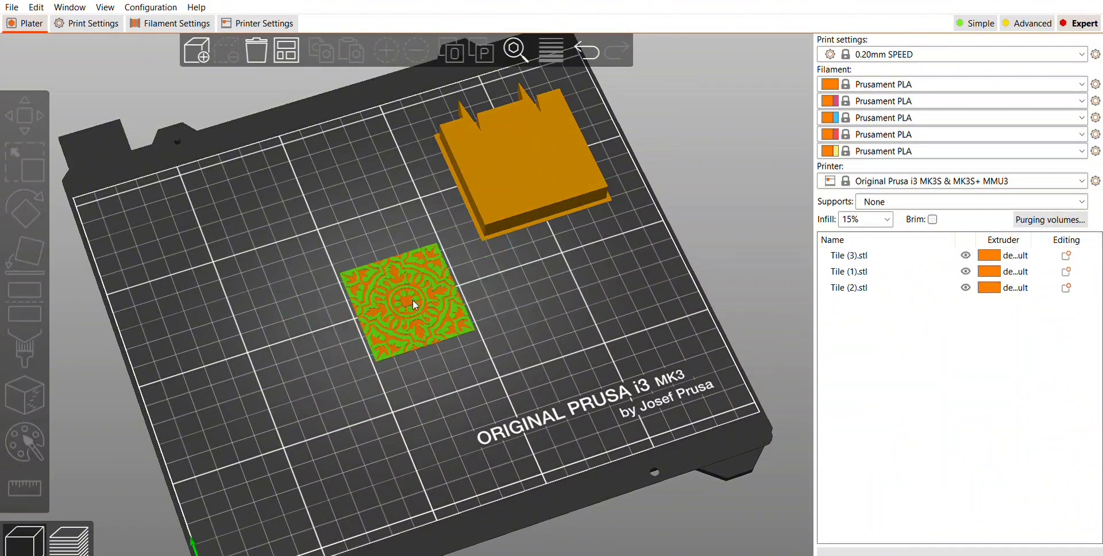
- Assign extruders 5, 3 and default to the pieces, then slice and preview
{"action": "left_click", "coordinate": [408, 302]}
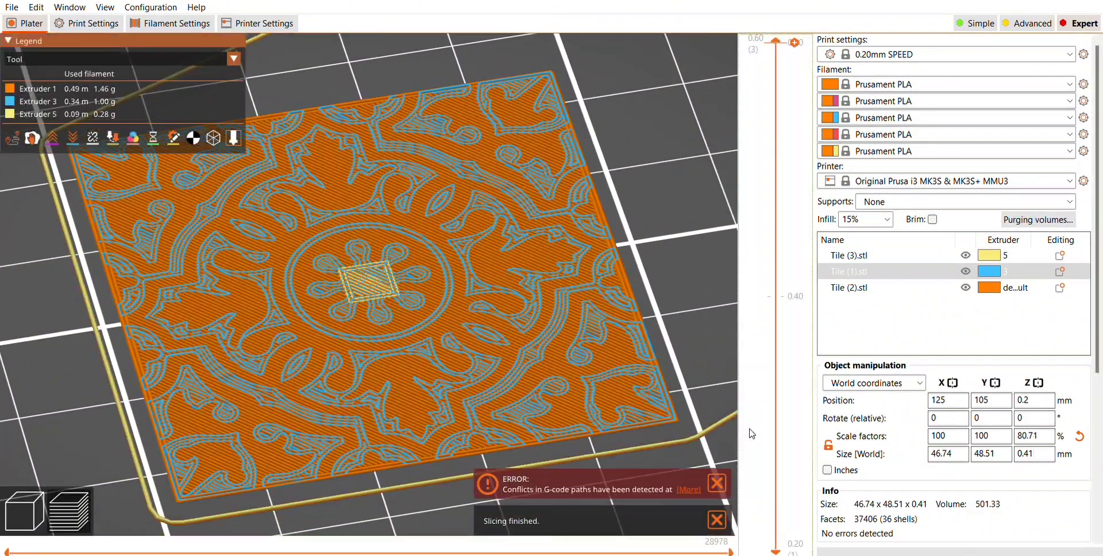
{"action": "left_click", "coordinate": [717, 520]}
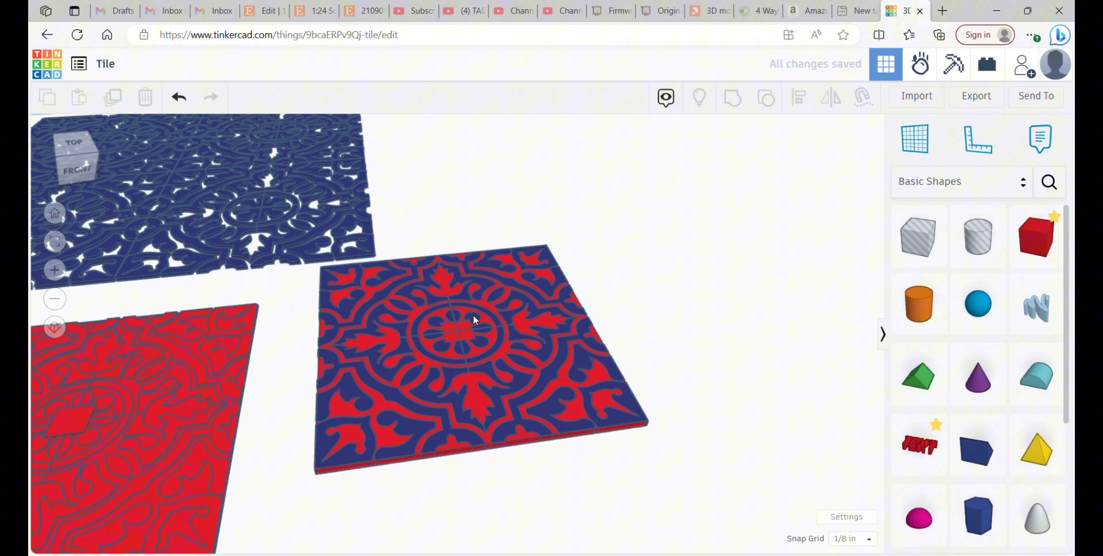
{"action": "mouse_move", "coordinate": [432, 328]}
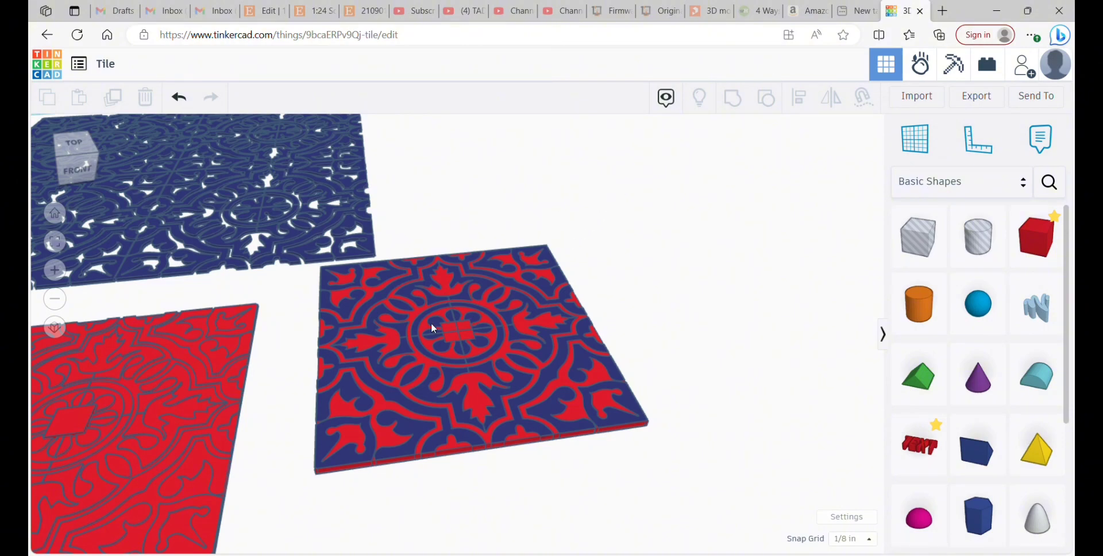
- Select the red-and-blue patterned tile in Tinkercad
{"action": "left_click", "coordinate": [457, 331]}
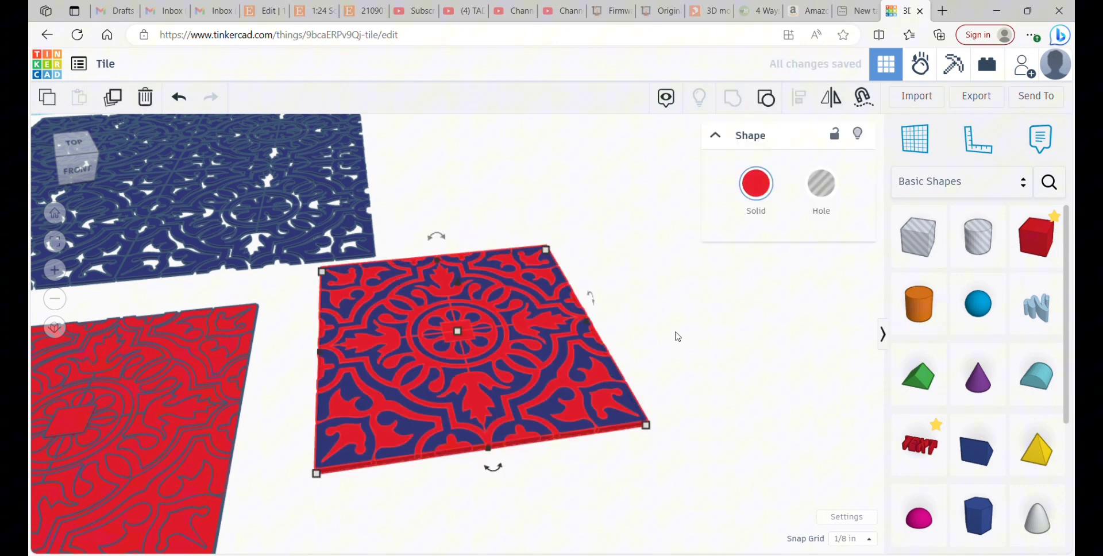
{"action": "mouse_move", "coordinate": [985, 82]}
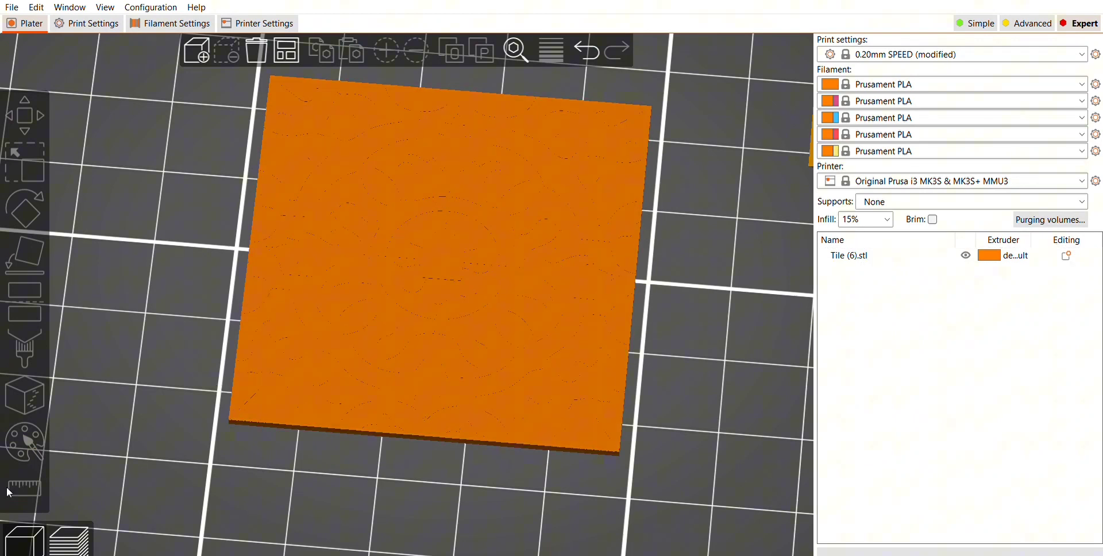
- Preview Tile (6), then start smart-fill painting its pattern region pink
{"action": "left_click", "coordinate": [65, 540]}
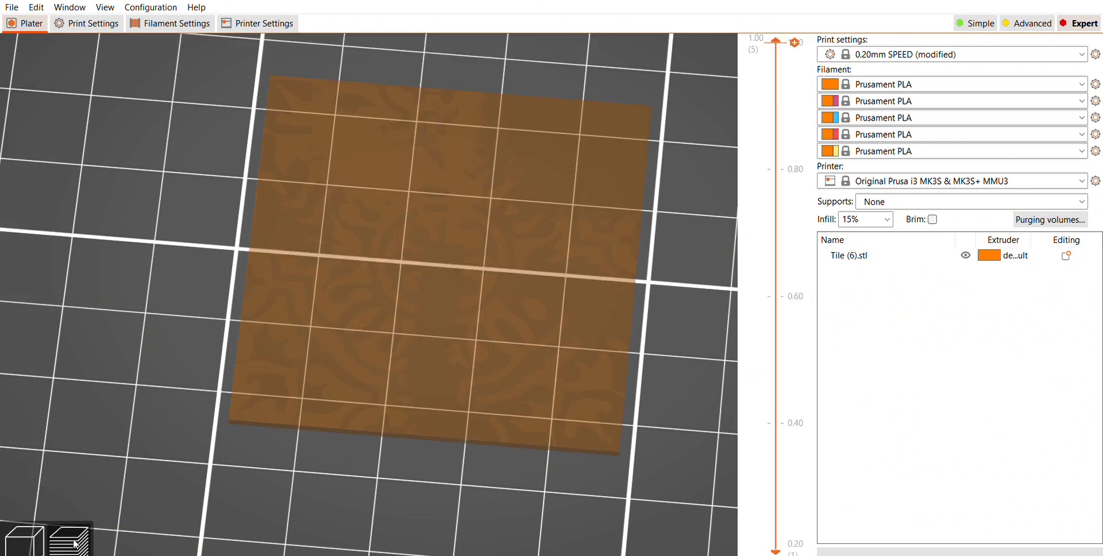
{"action": "left_click", "coordinate": [24, 442]}
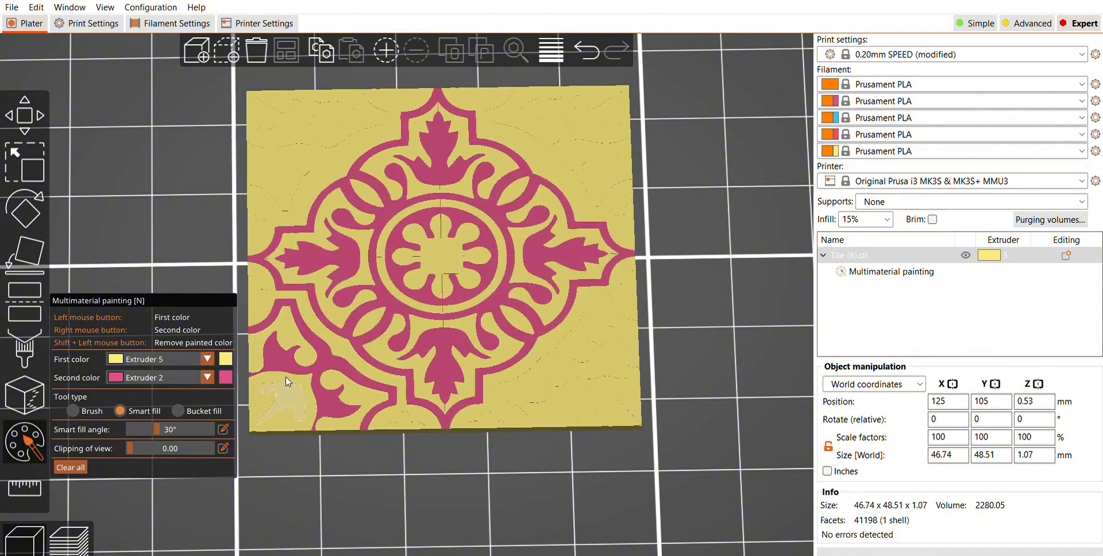
{"action": "left_click", "coordinate": [341, 332]}
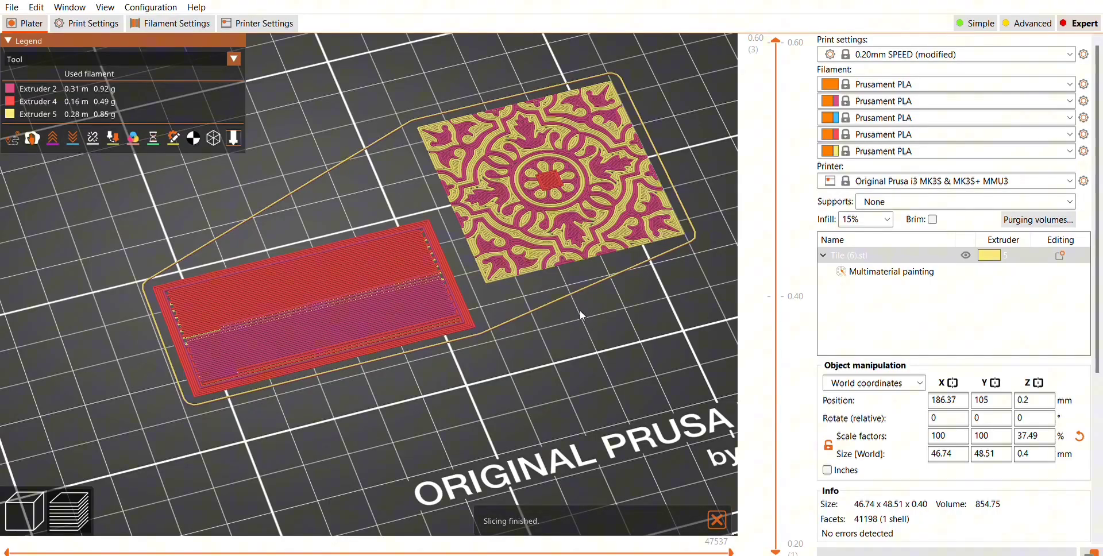
- Make three copies of the painted tile and re-slice with the wipe tower
{"action": "left_click", "coordinate": [718, 521]}
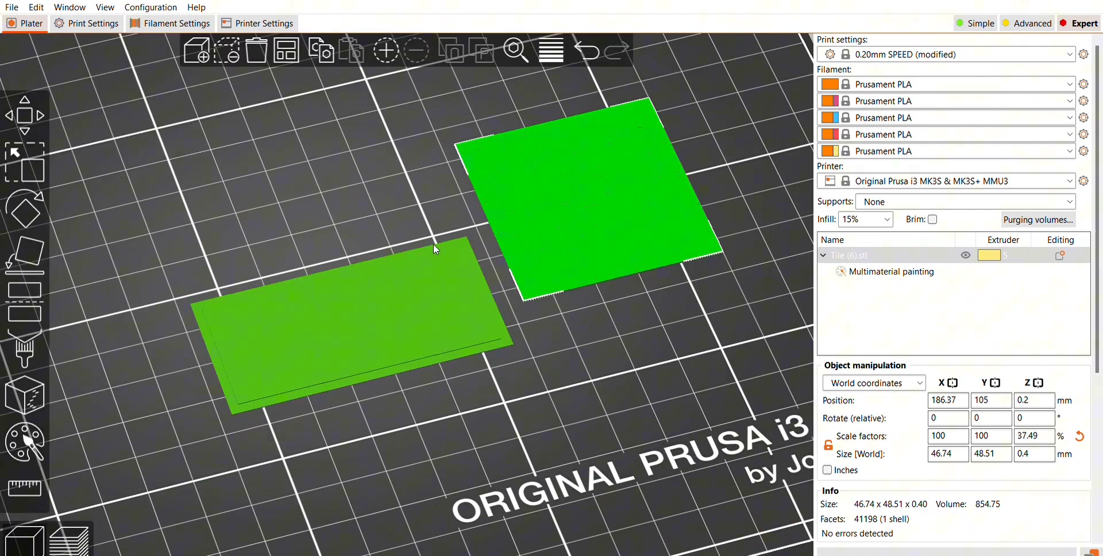
{"action": "left_click", "coordinate": [386, 50]}
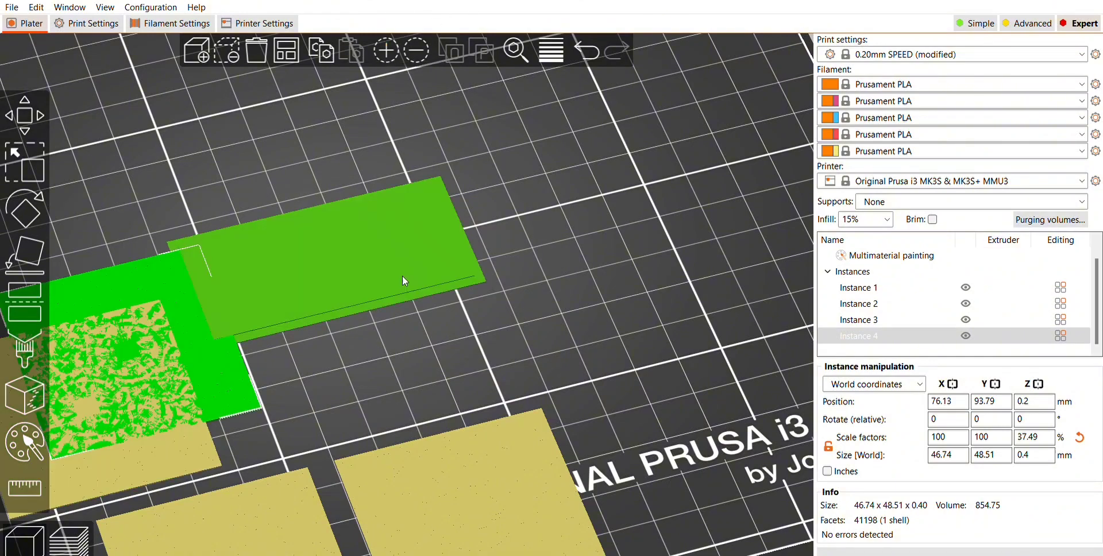
{"action": "left_click", "coordinate": [286, 50]}
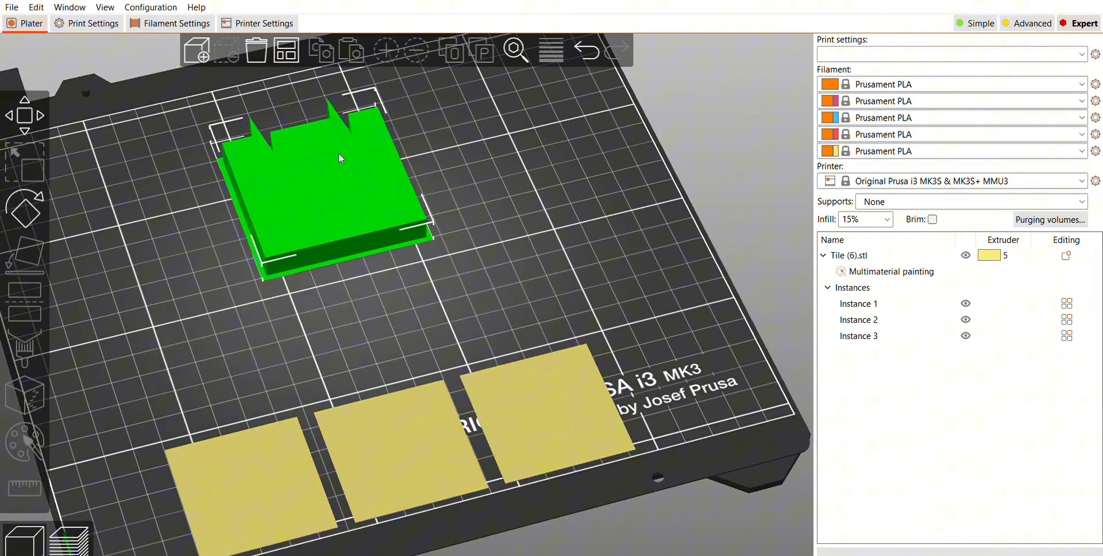
{"action": "left_click", "coordinate": [415, 433]}
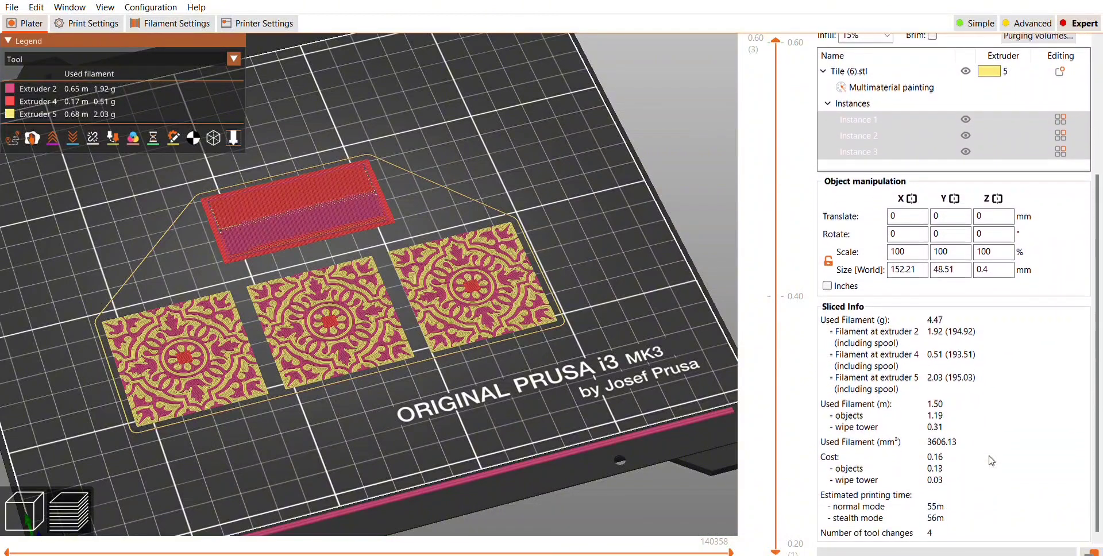
{"action": "mouse_move", "coordinate": [1042, 525]}
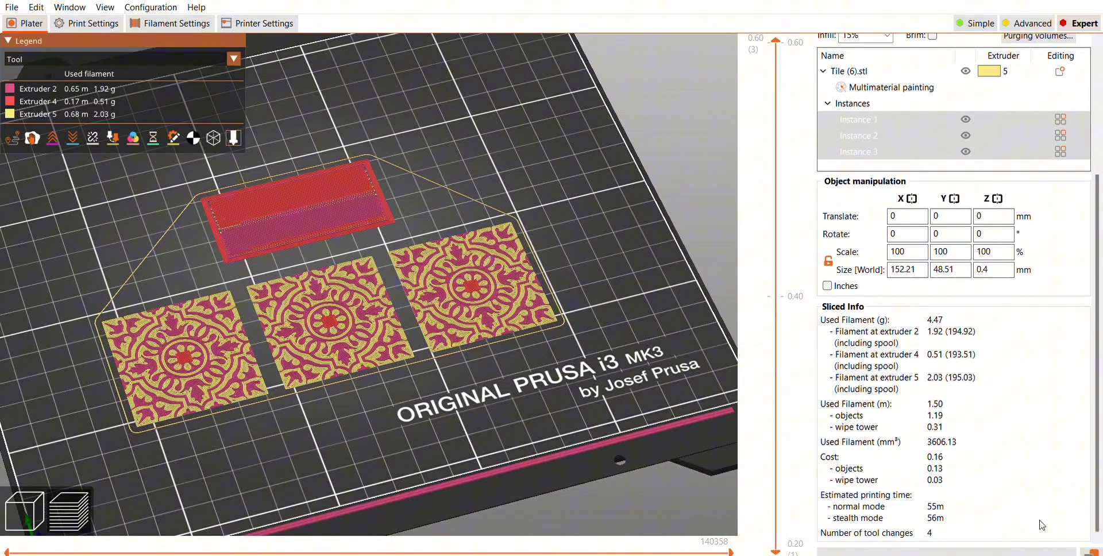